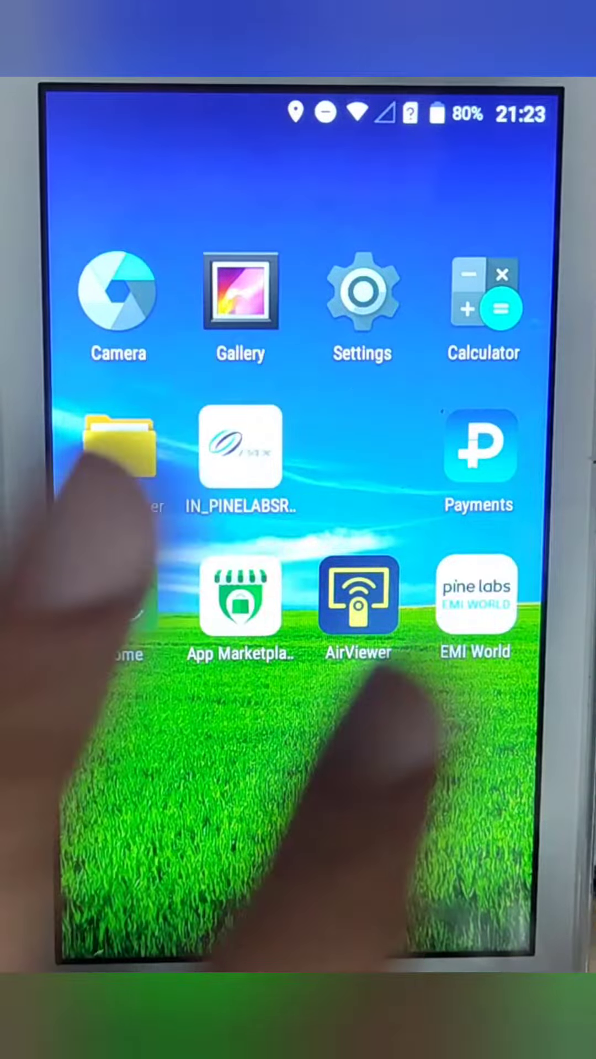
Step: Launch the EMI World app from the Android home screen
left_click(476, 597)
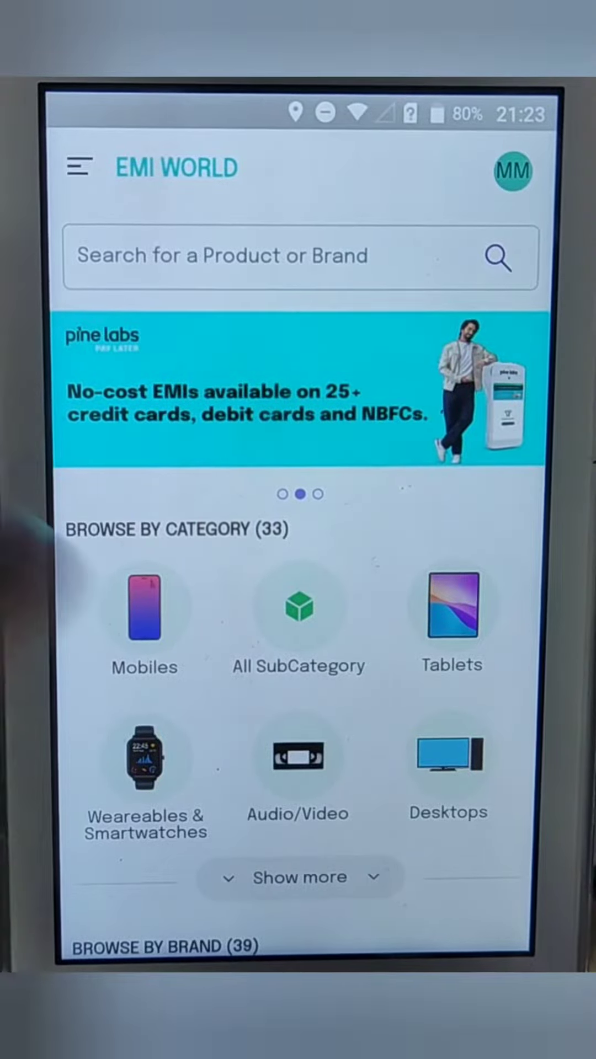
Step: Search 'hrb', open the Haier 531L HRB-550KS refrigerator and scroll to its EMI offers
left_click(297, 256)
type("hrb")
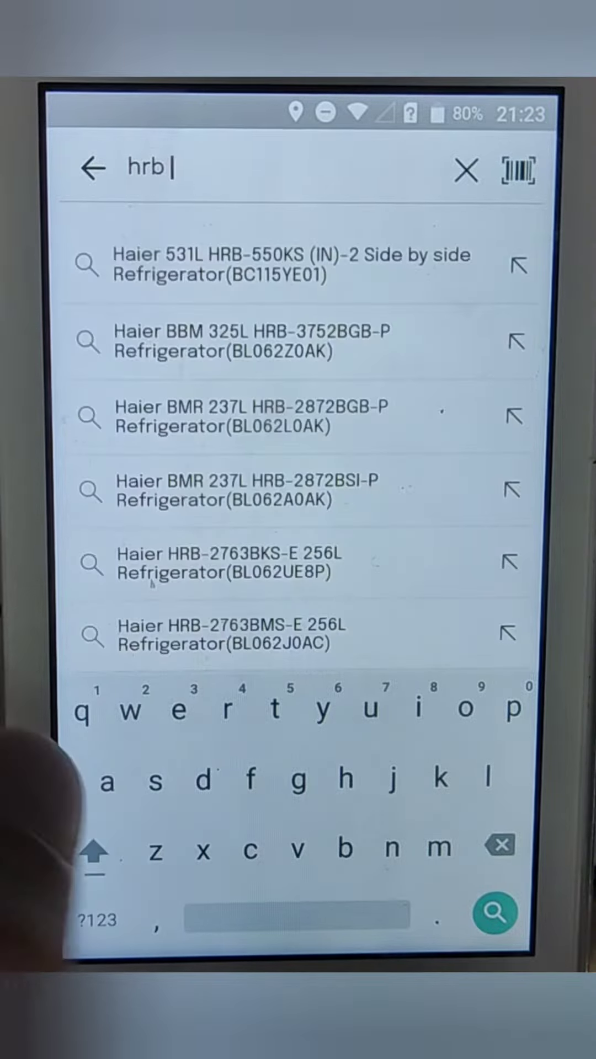
left_click(291, 265)
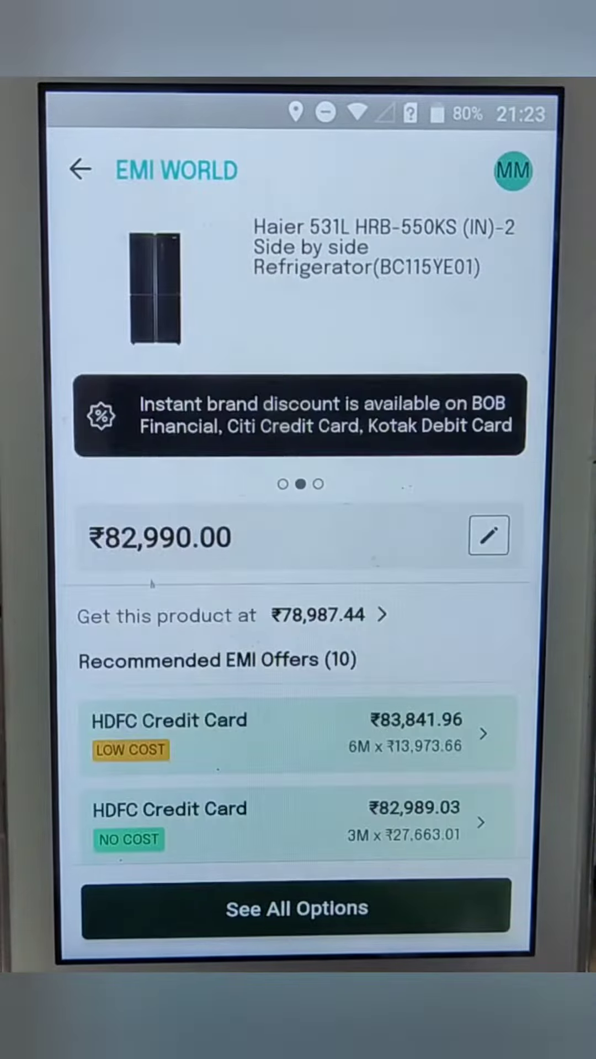
scroll("down", 3)
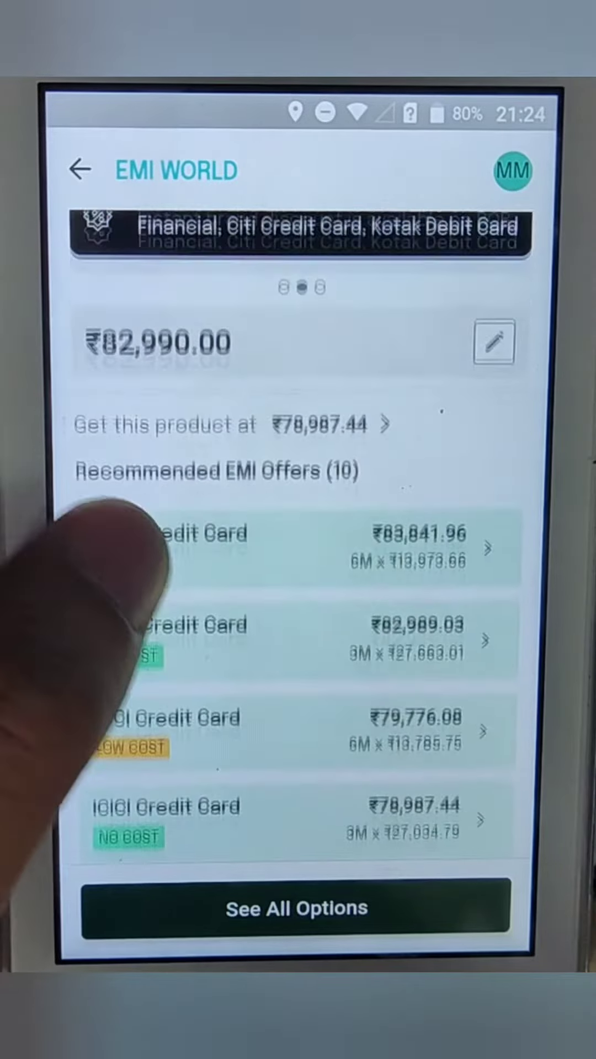
Step: Filter all EMI offers to discounted ones and select the ICICI Credit Card 6-month plan
left_click(295, 909)
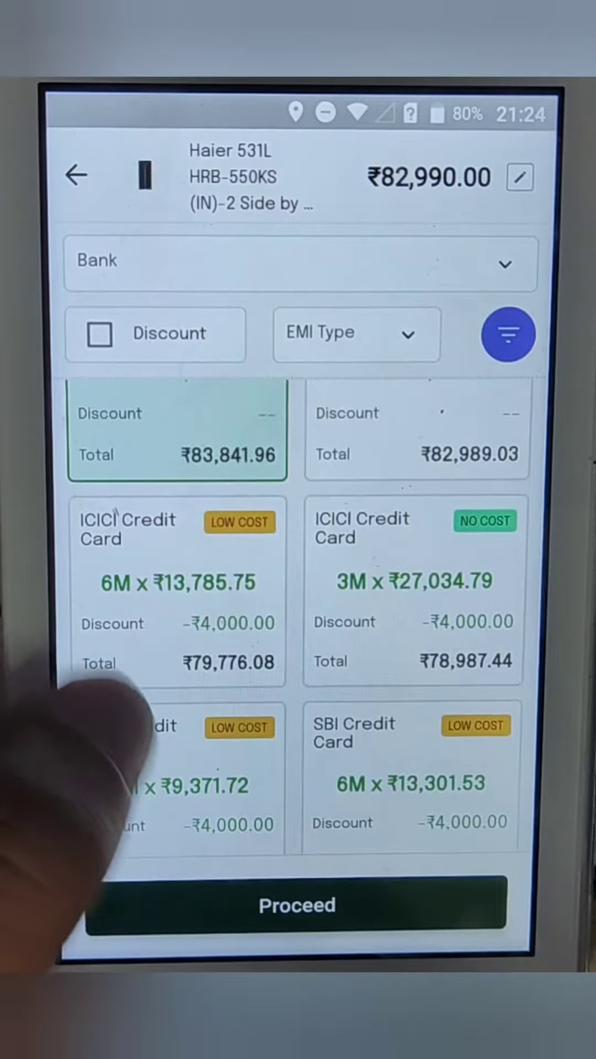
left_click(98, 335)
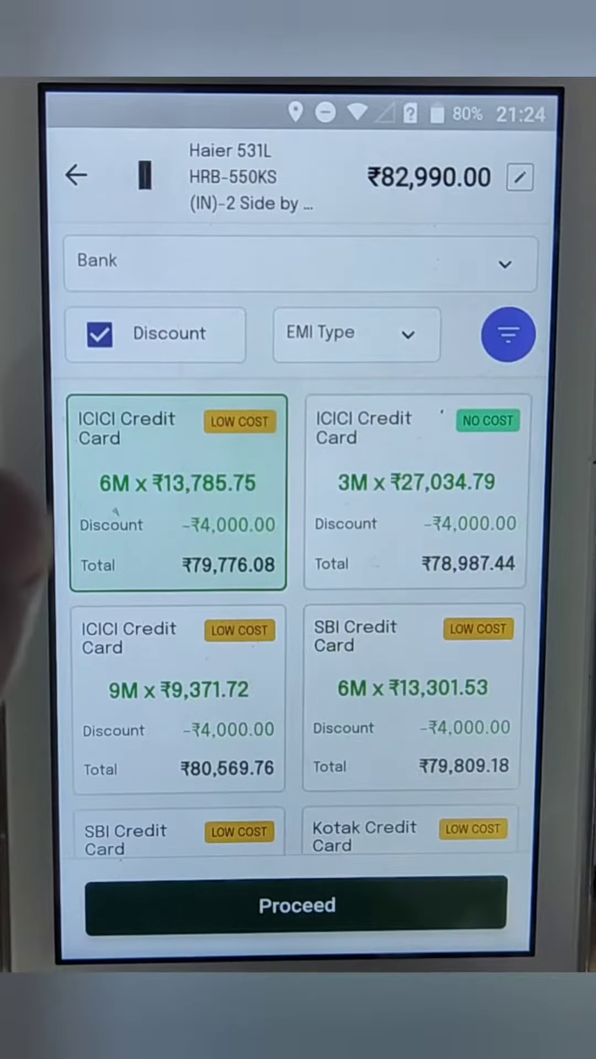
left_click(178, 493)
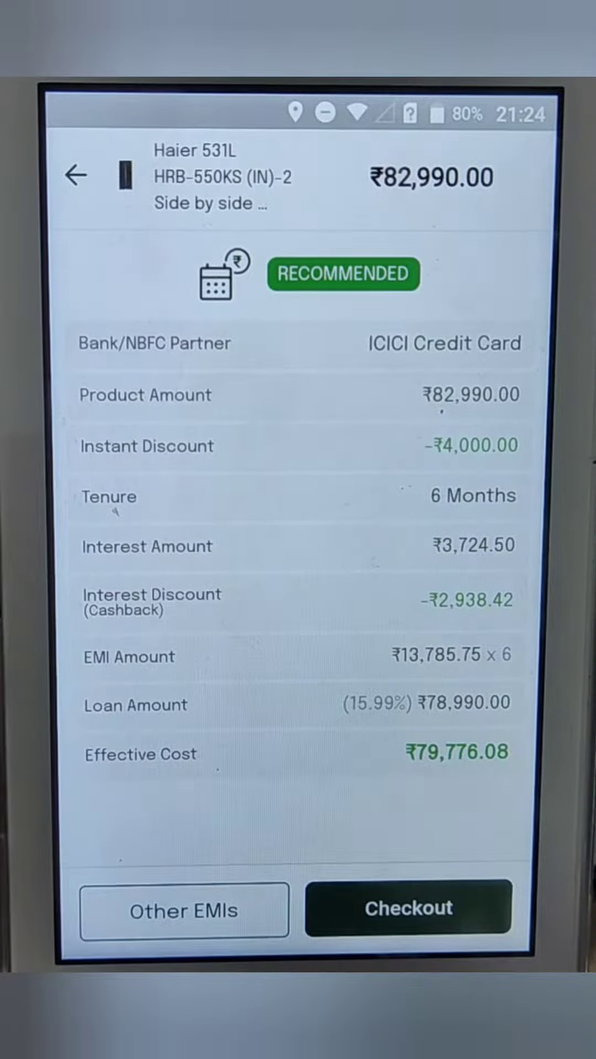
Step: Check out with the ICICI 6-month offer to reach the Enter Details screen
left_click(408, 908)
type("9958817")
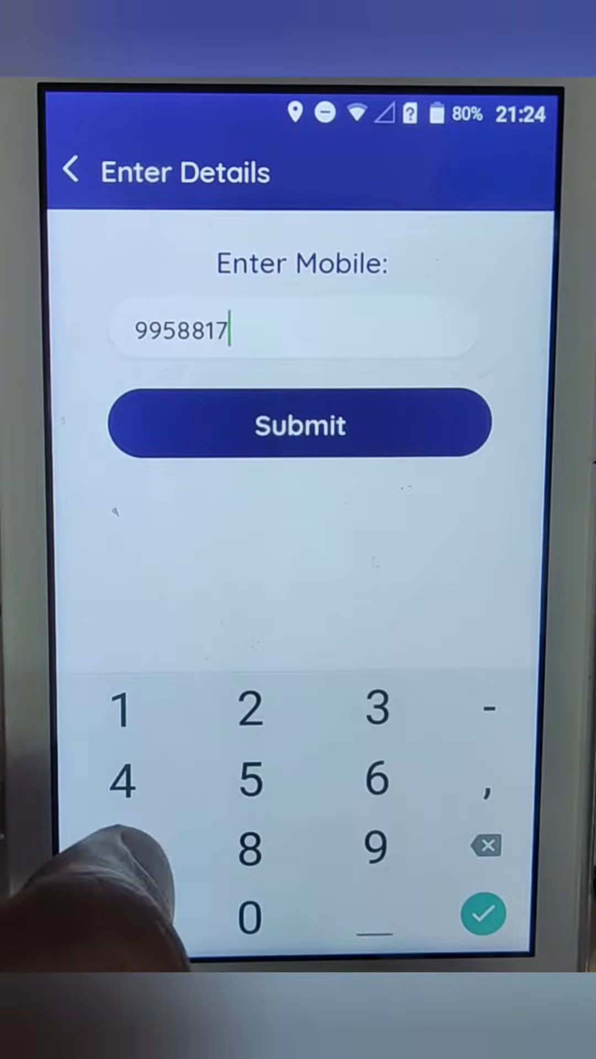
Step: Submit the mobile number, then invoice and serial entries ('1', 'yugfreeryu', 'kvxderr')
left_click(482, 913)
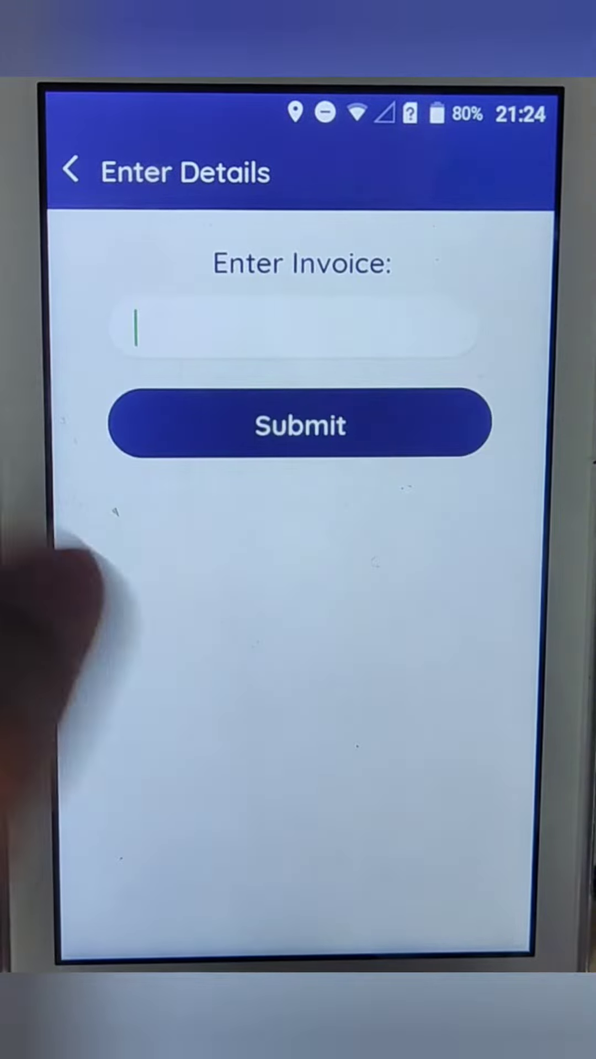
type("1")
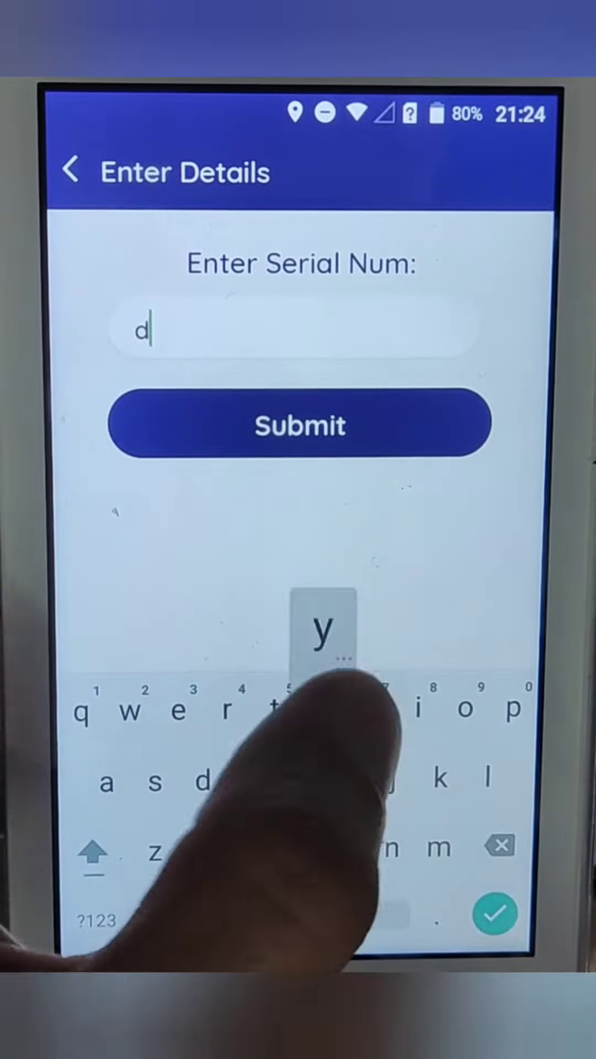
type("yugfreeryu")
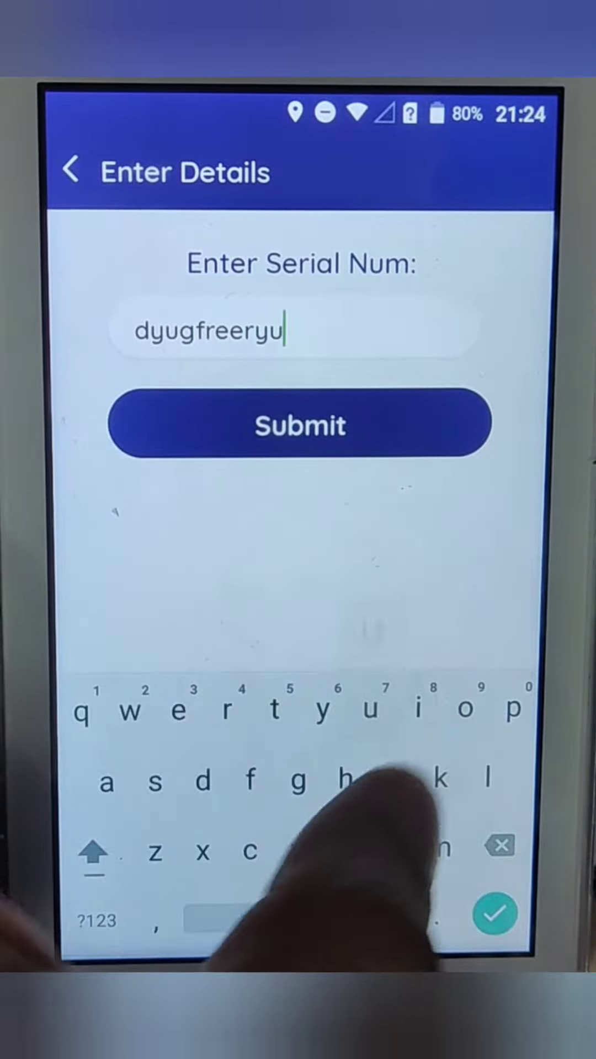
type("kvxderrvg")
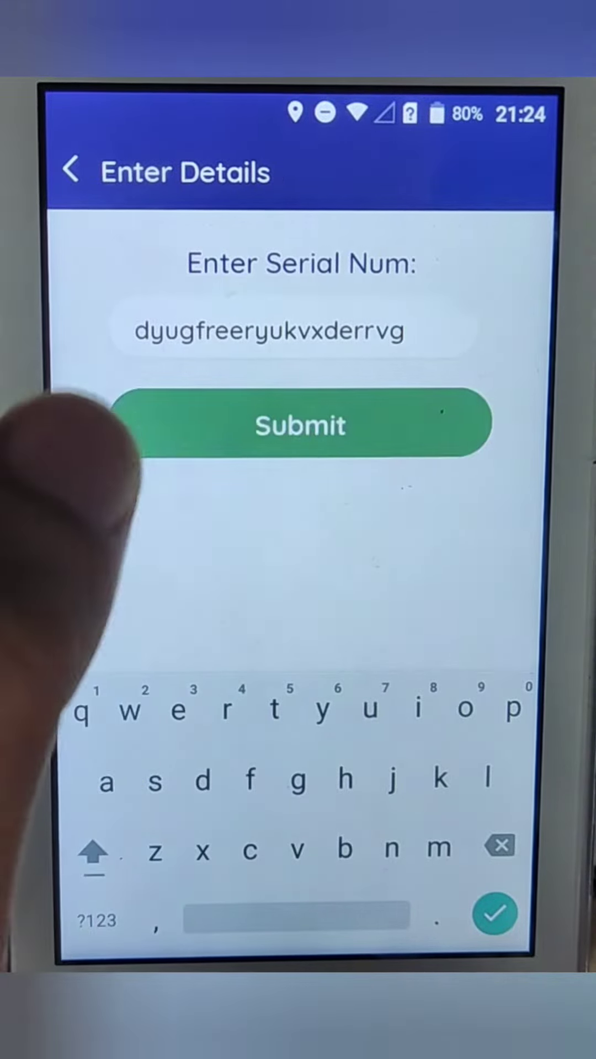
left_click(300, 425)
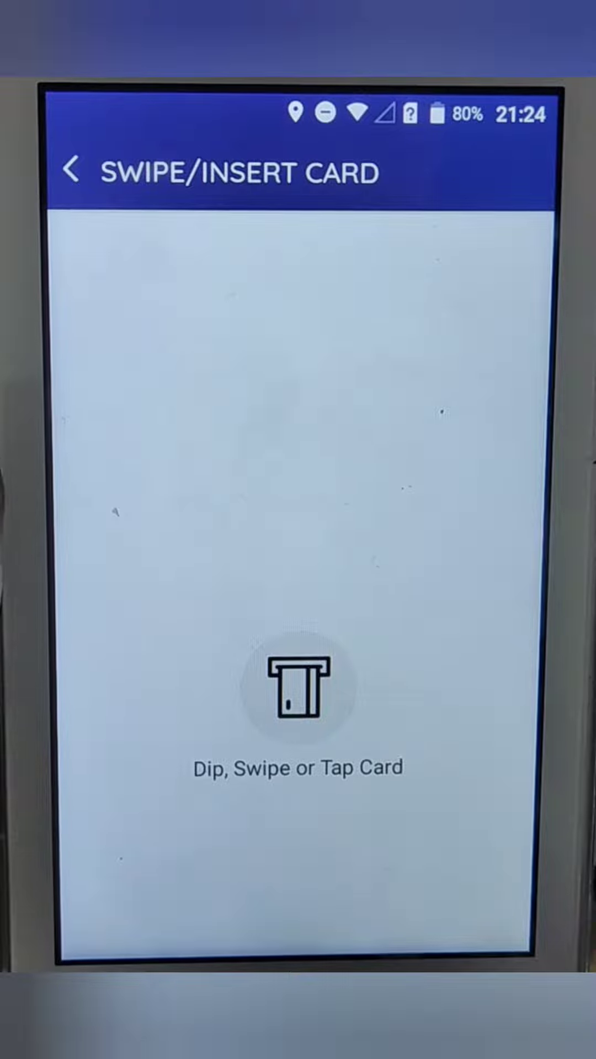